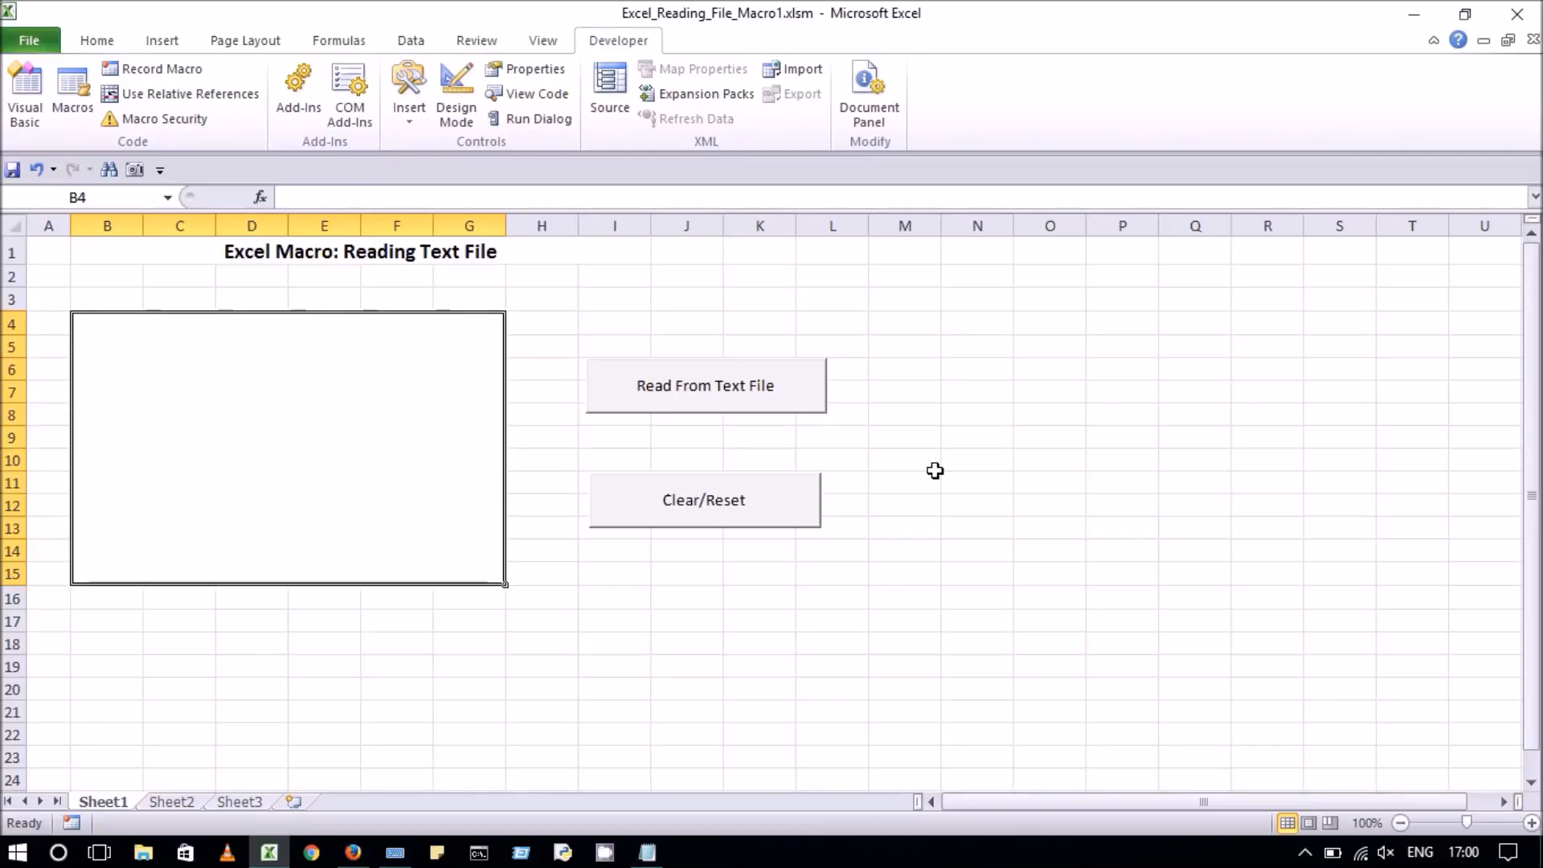
pyautogui.moveTo(694, 385)
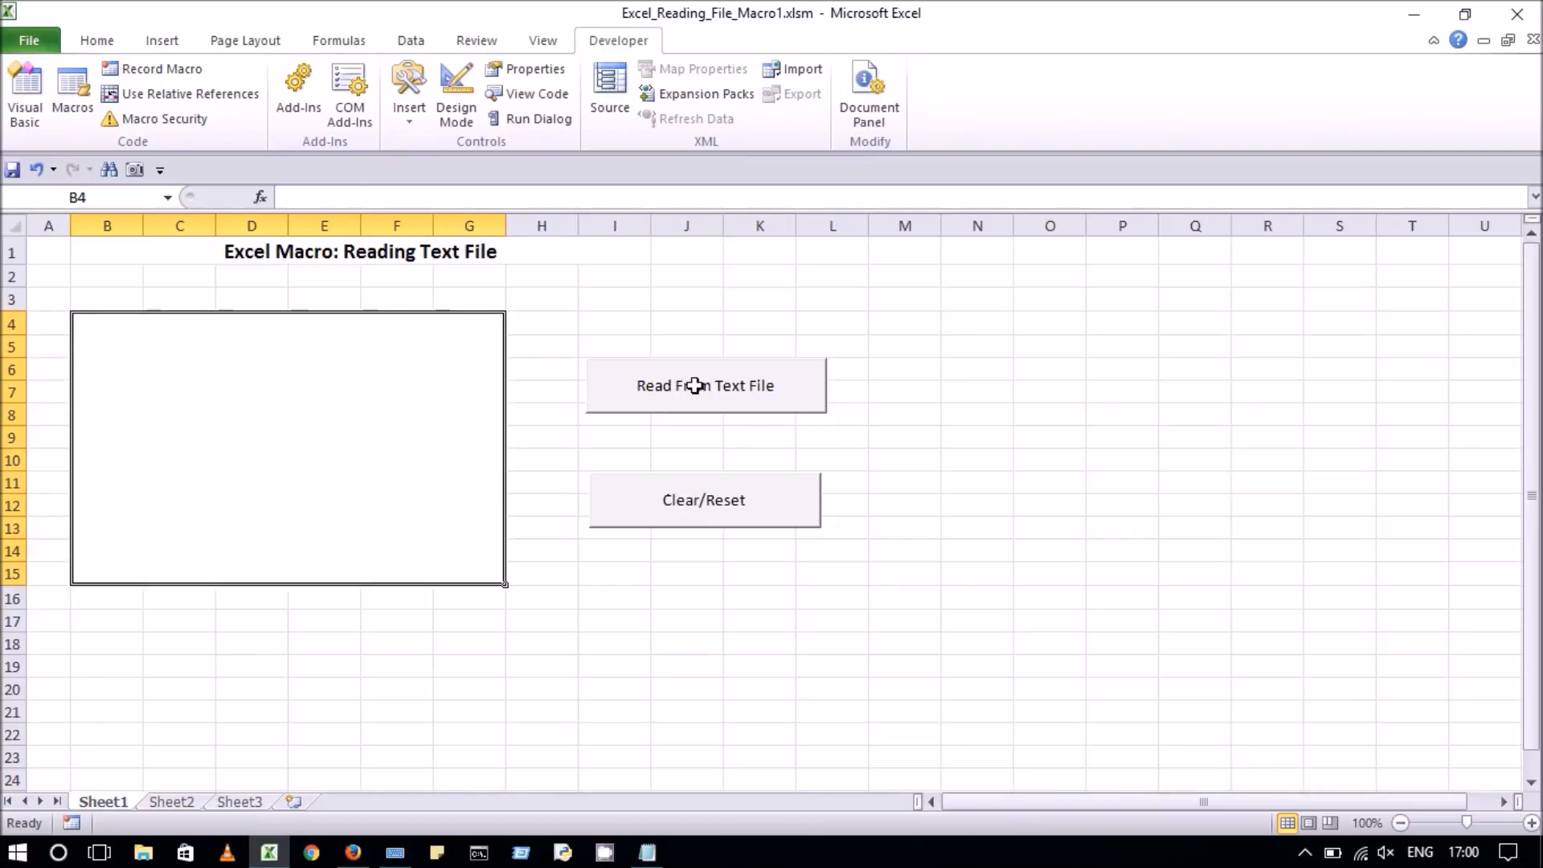
# - Test the Read From Text File and Clear/Reset buttons, then view Sheet1's macro code
pyautogui.click(704, 385)
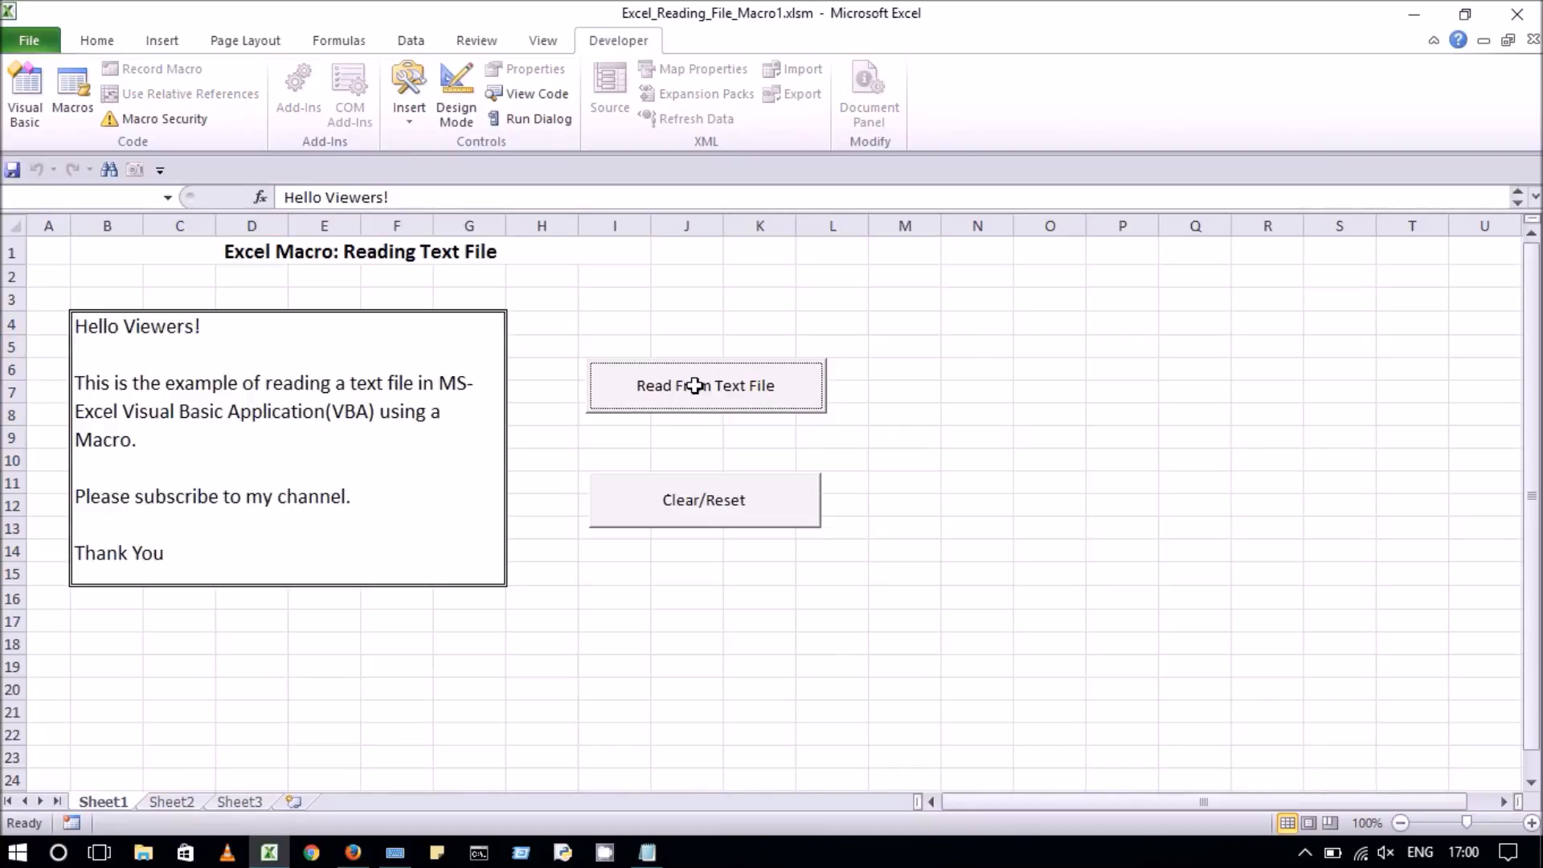
pyautogui.moveTo(707, 512)
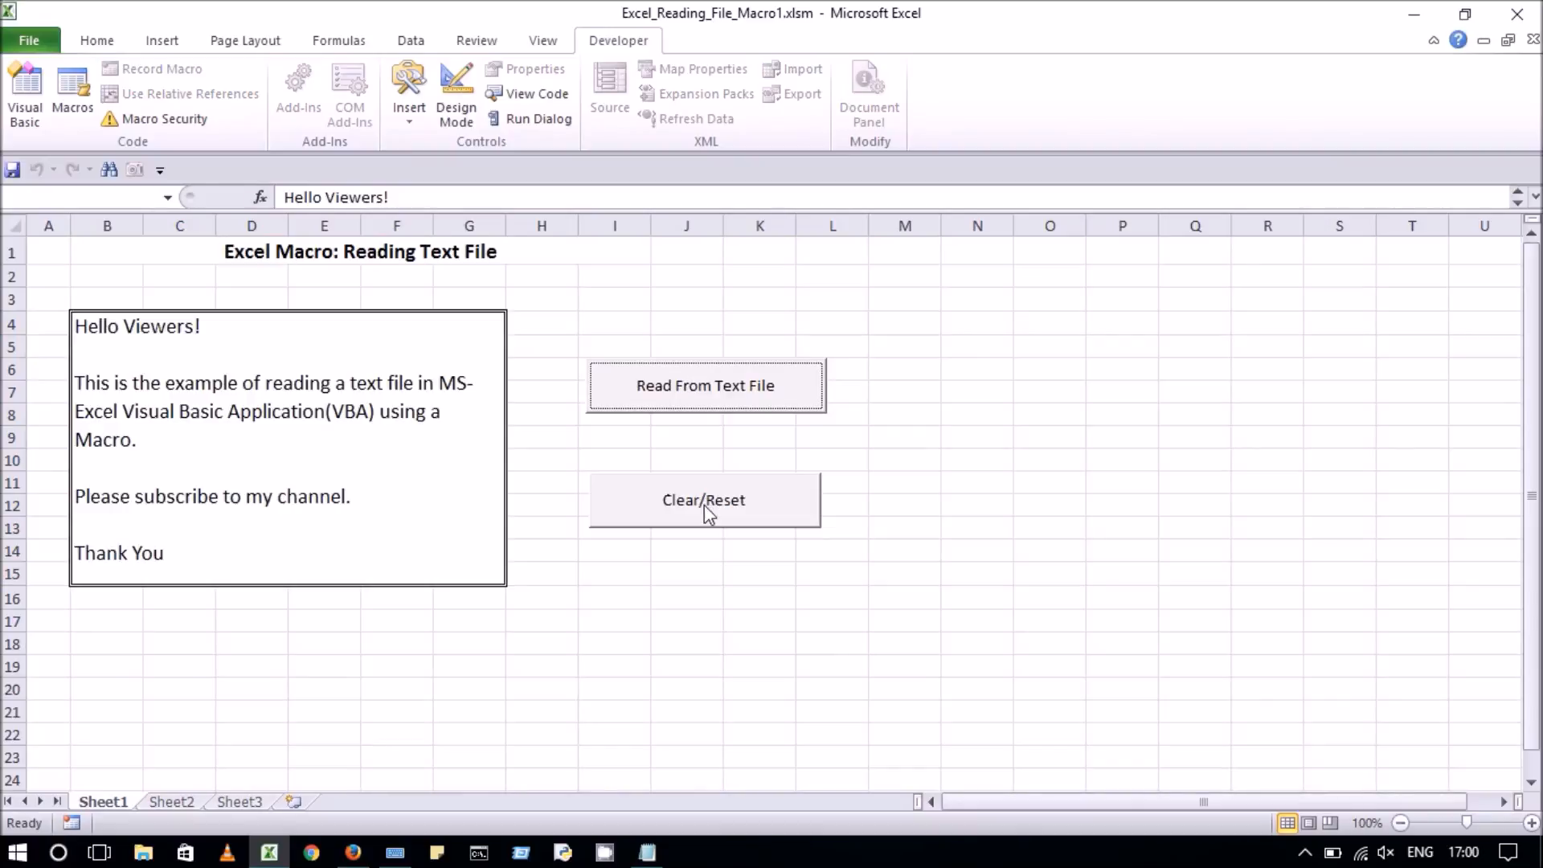
pyautogui.click(703, 499)
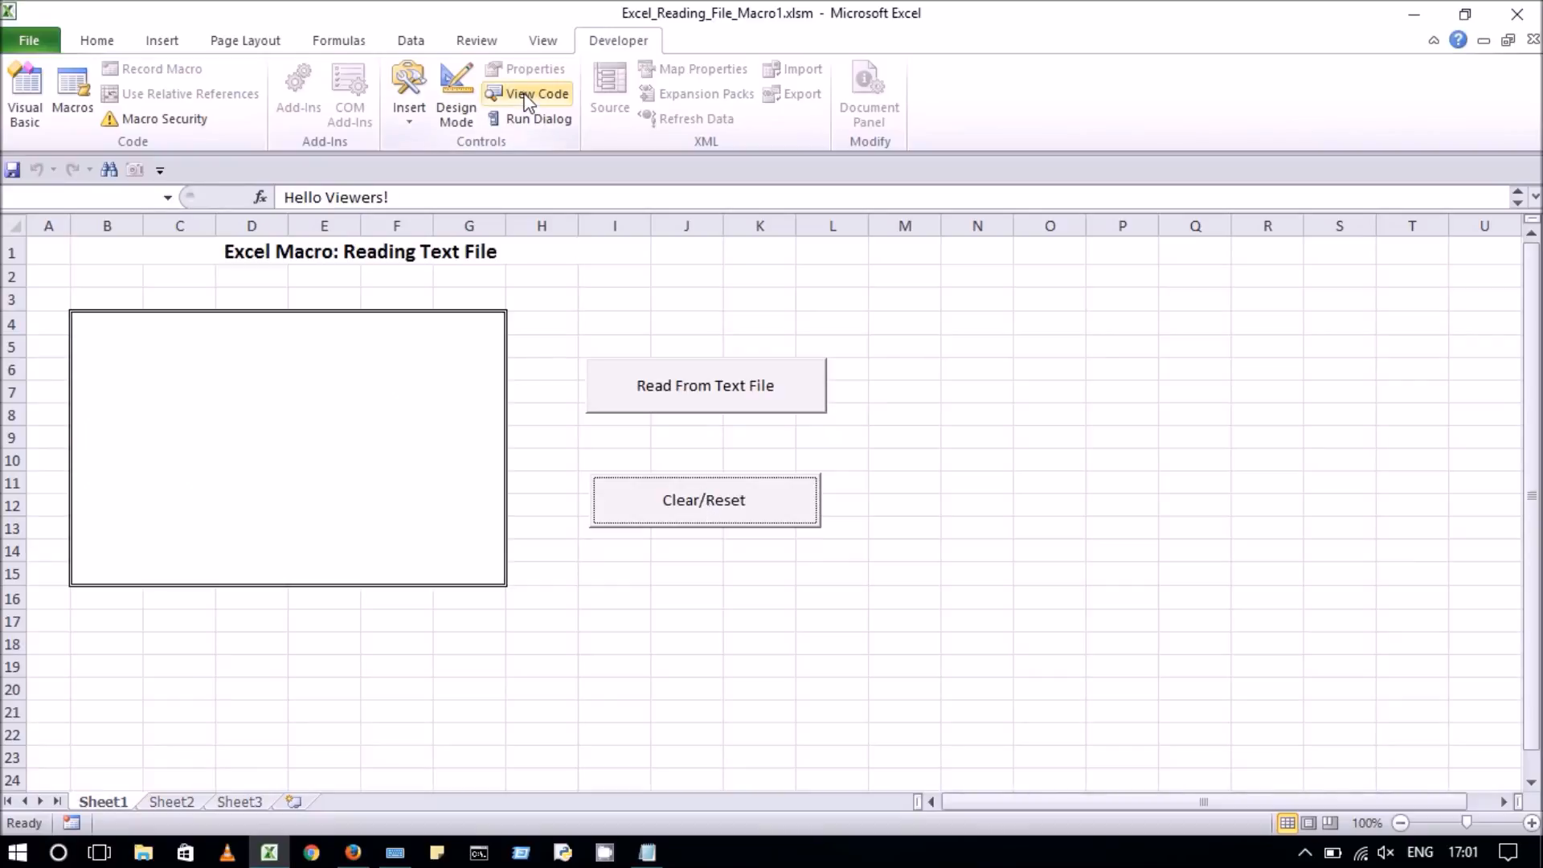
pyautogui.click(538, 93)
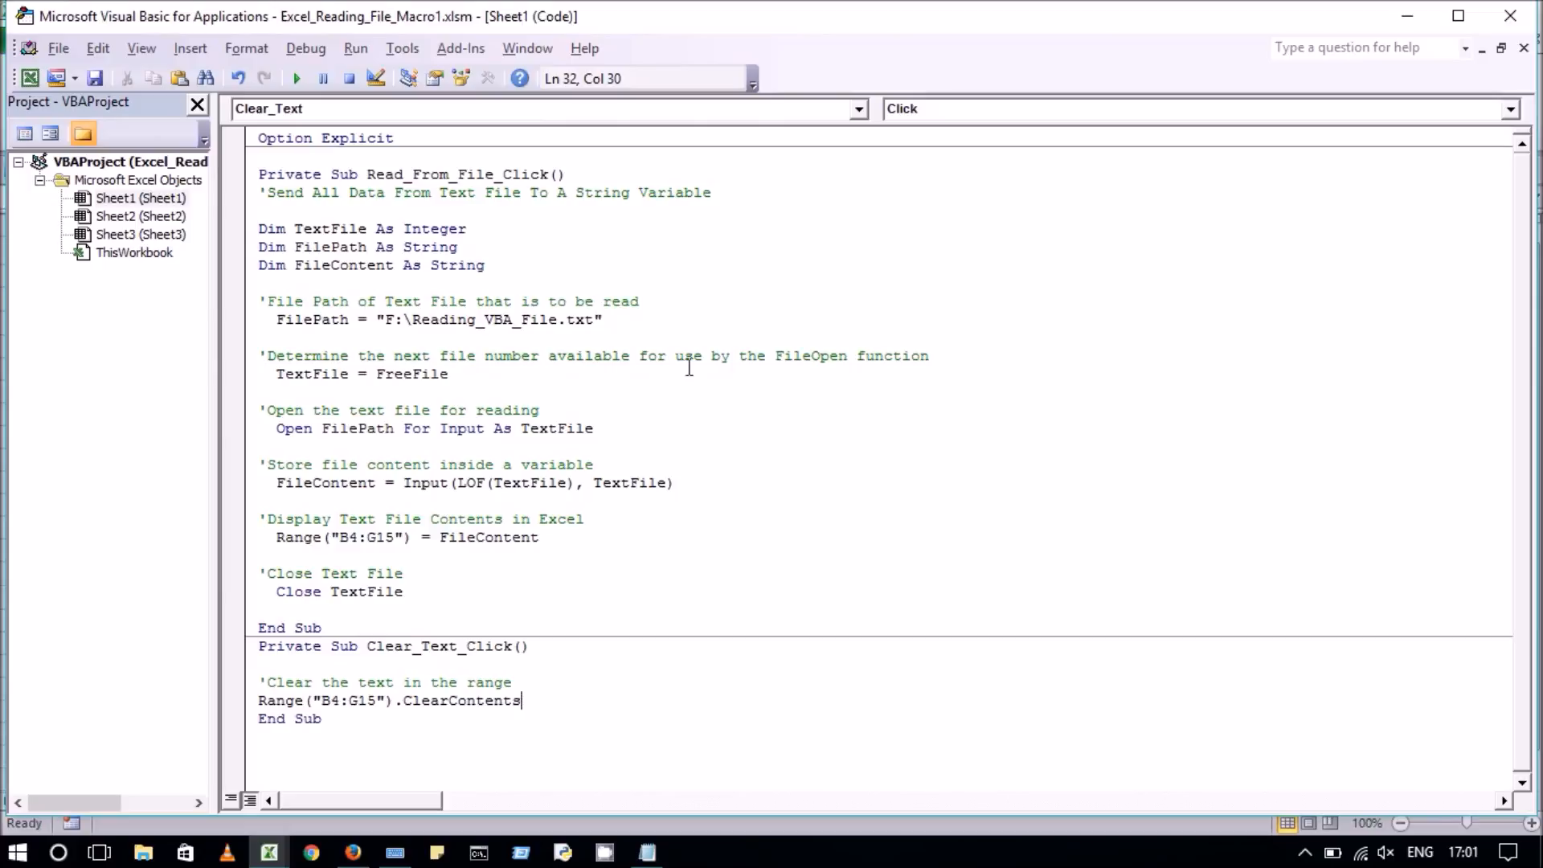
pyautogui.moveTo(688, 402)
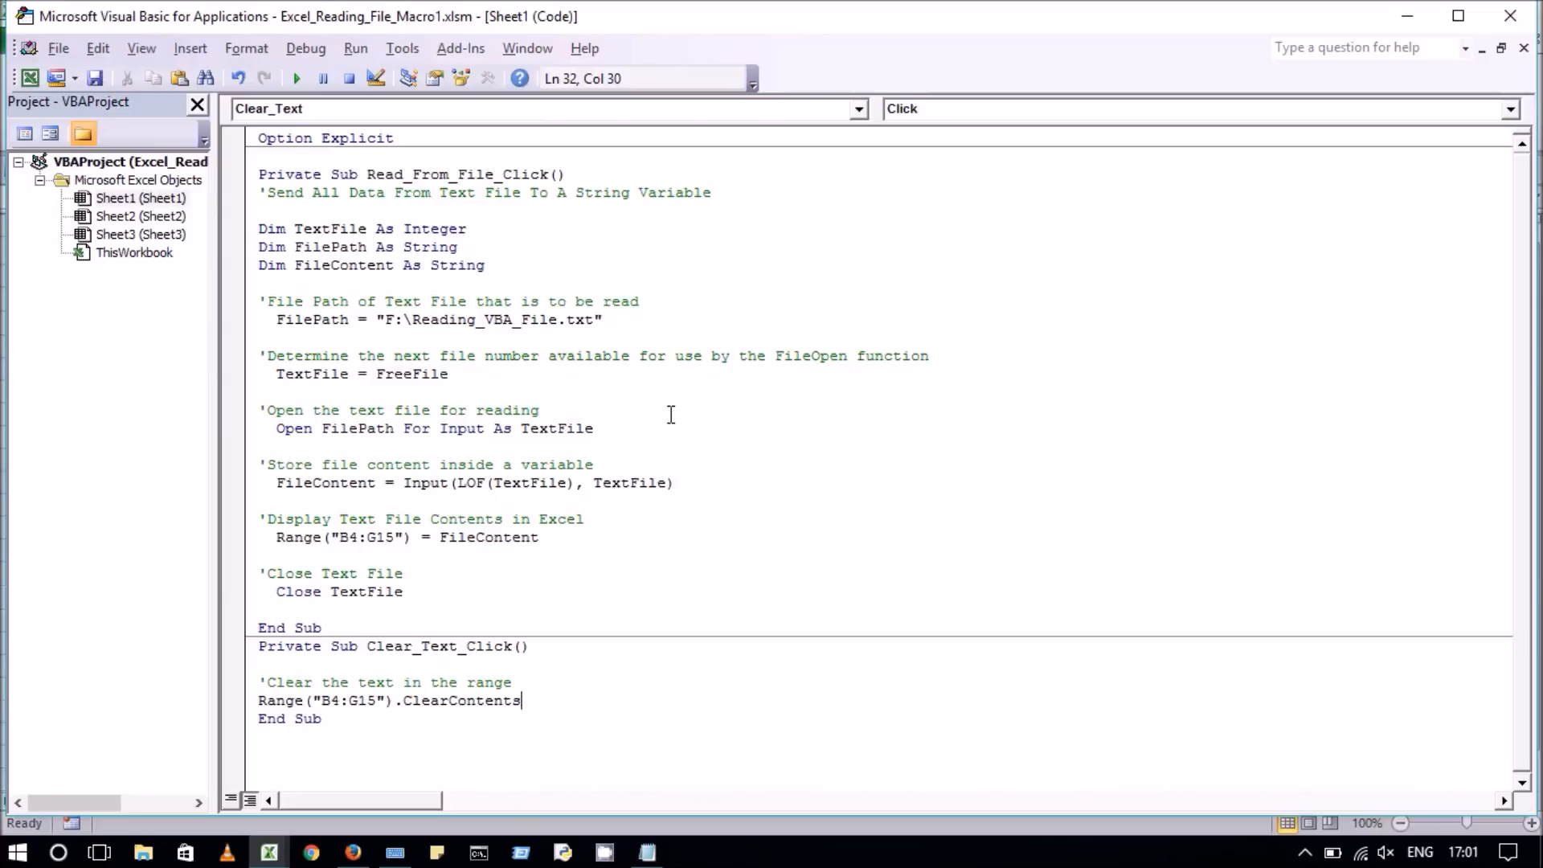
pyautogui.moveTo(717, 485)
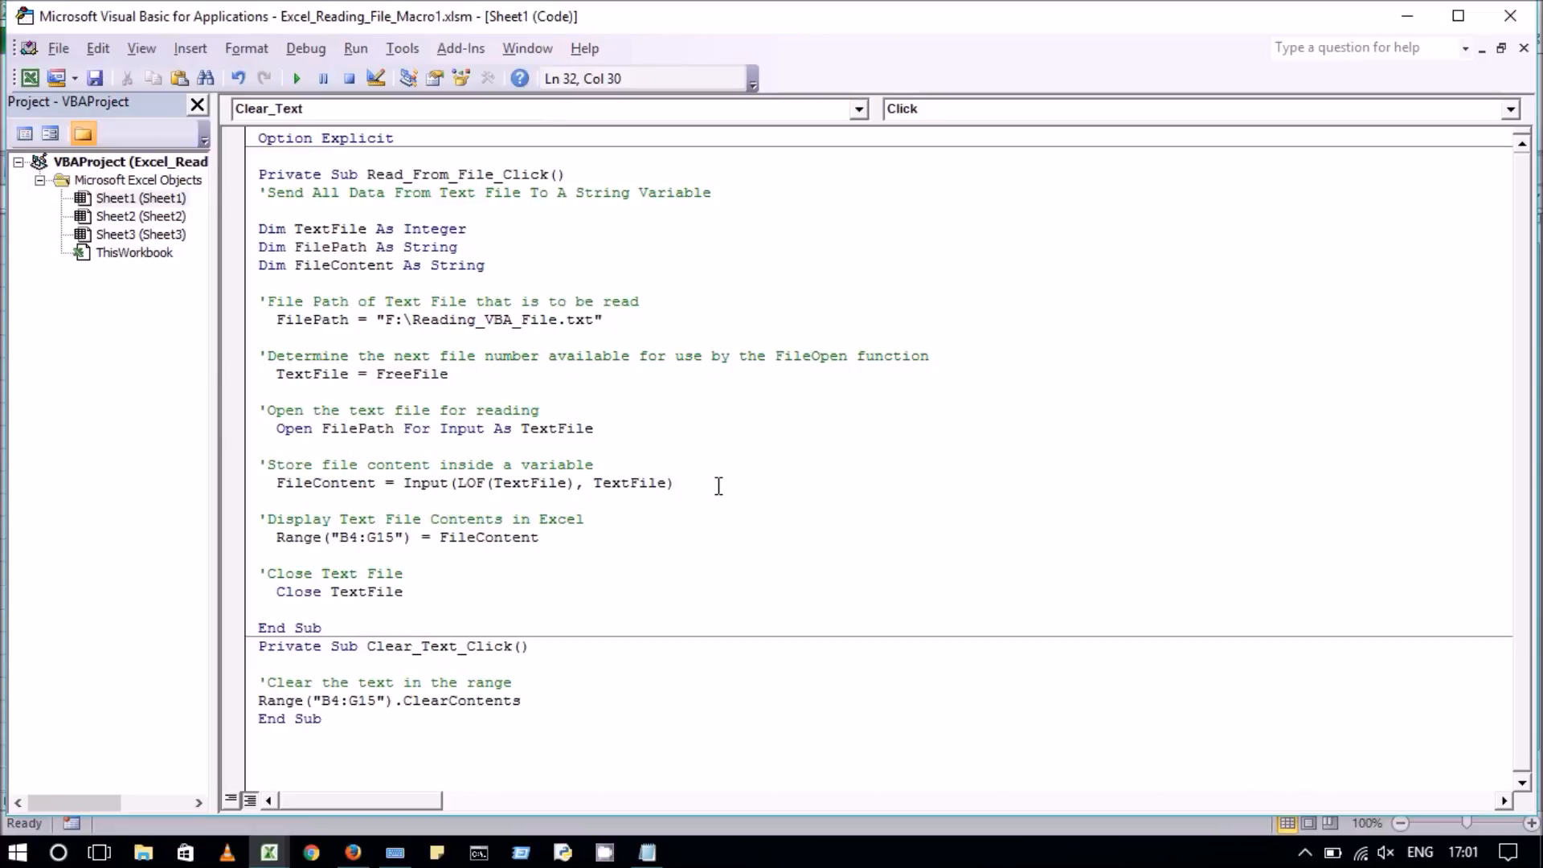
pyautogui.click(525, 700)
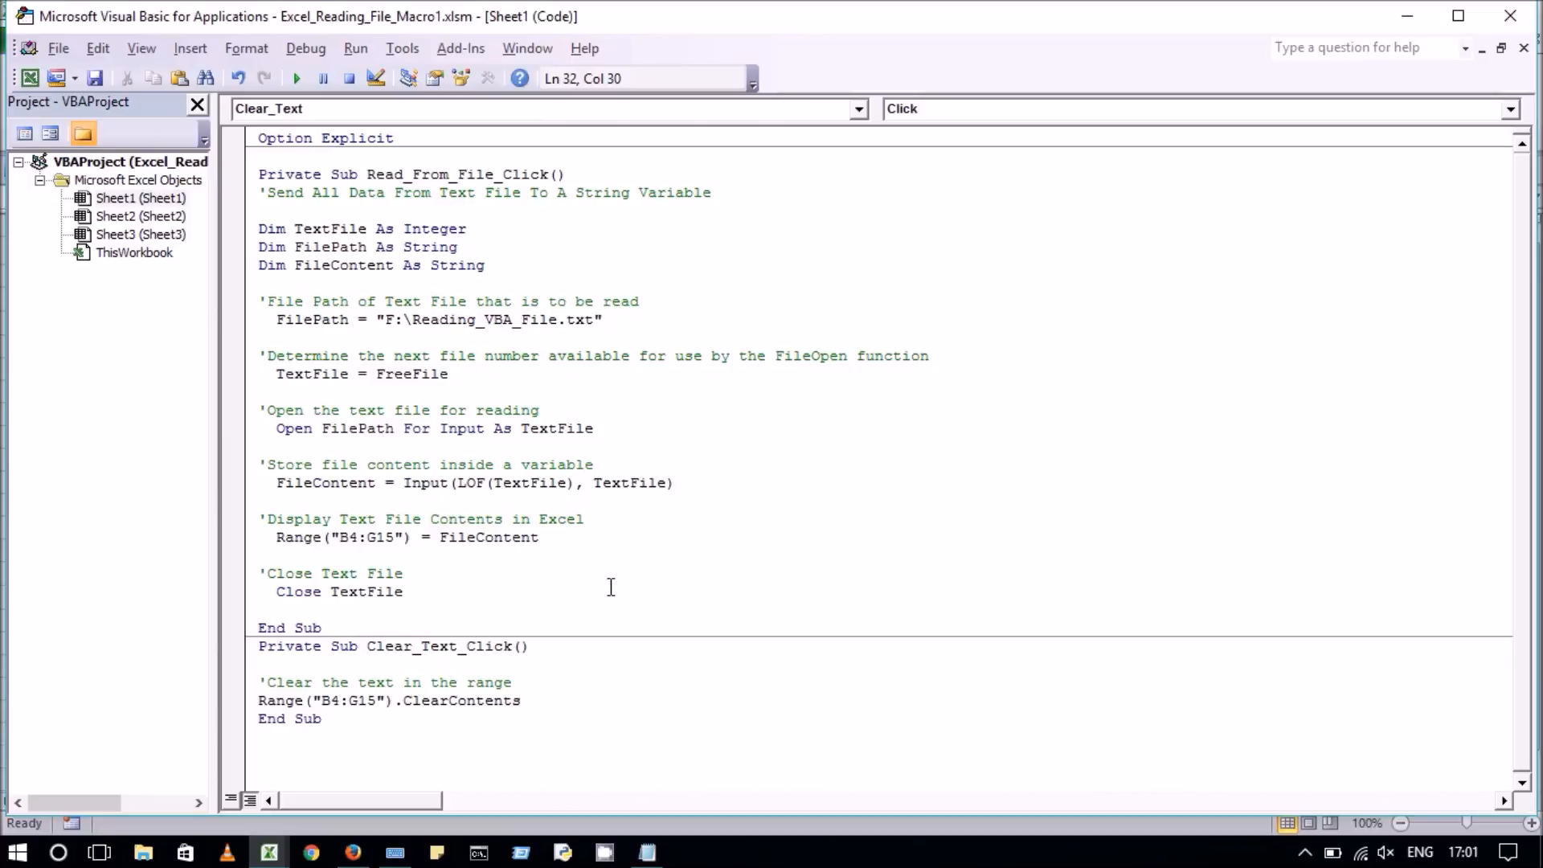
pyautogui.moveTo(649, 700)
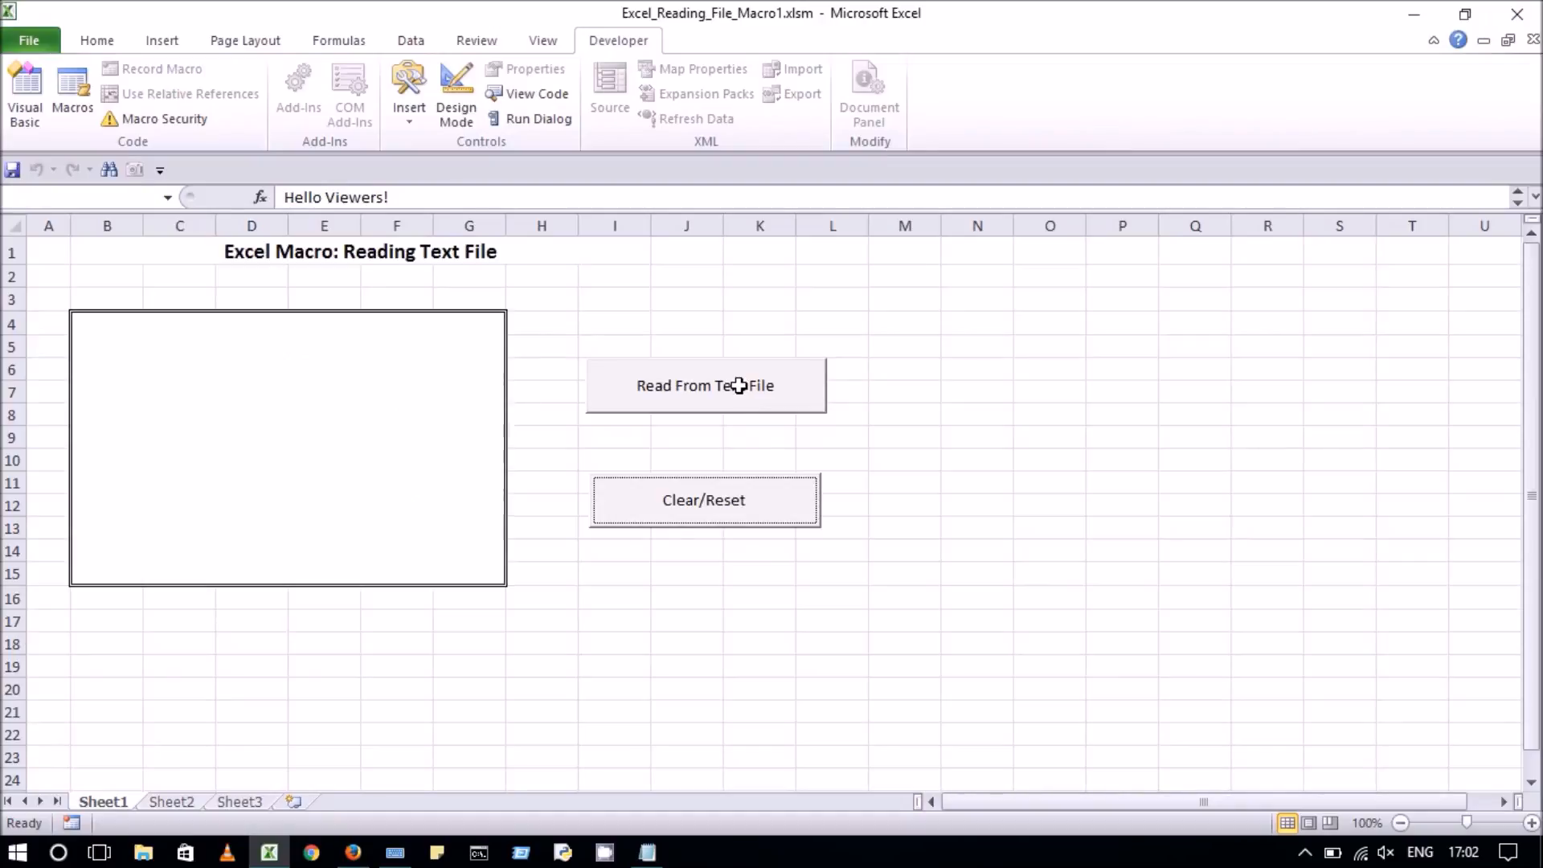
pyautogui.click(705, 385)
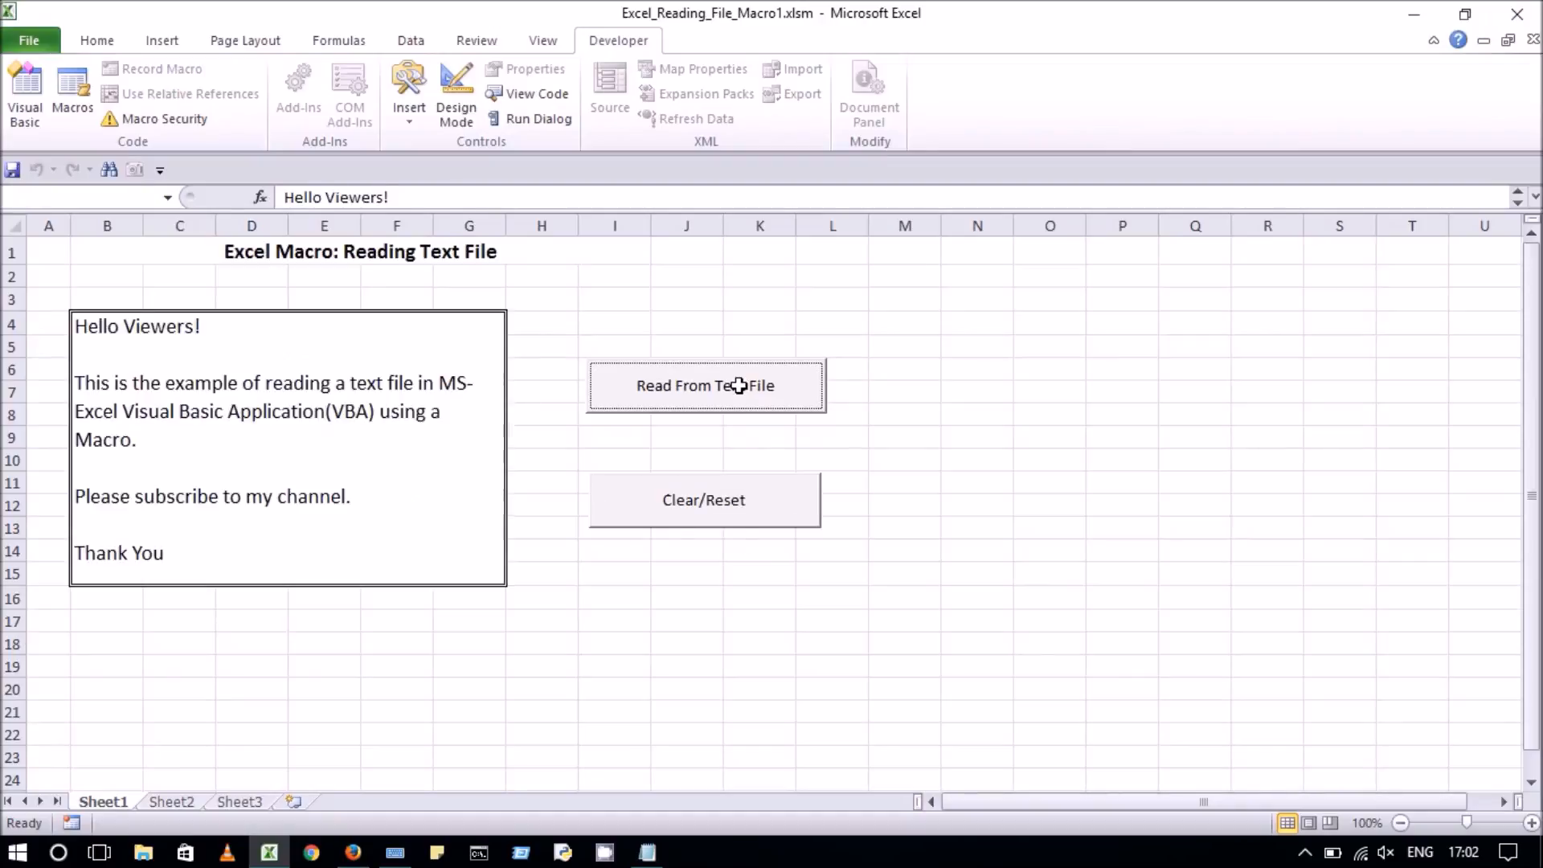
pyautogui.click(703, 500)
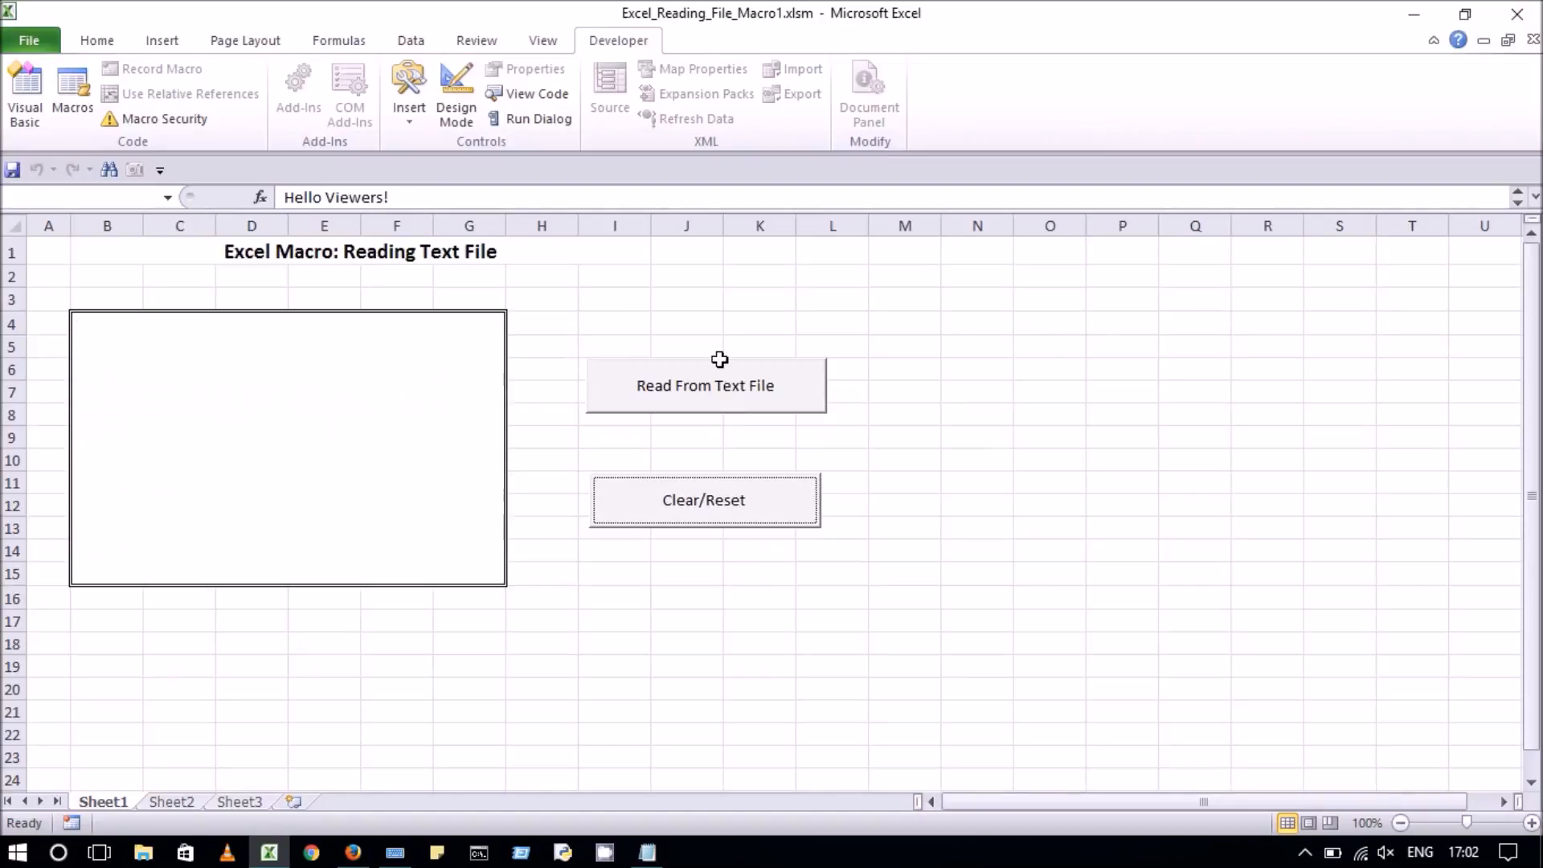